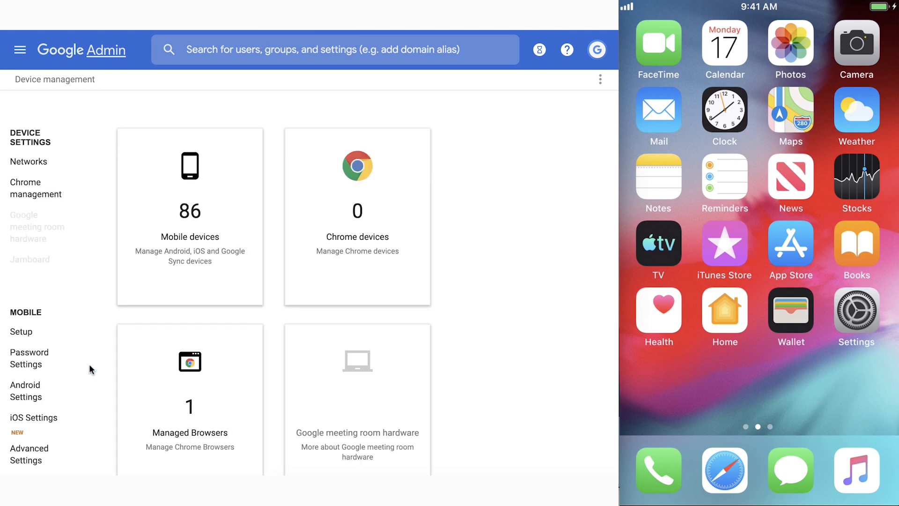
pyautogui.moveTo(199, 234)
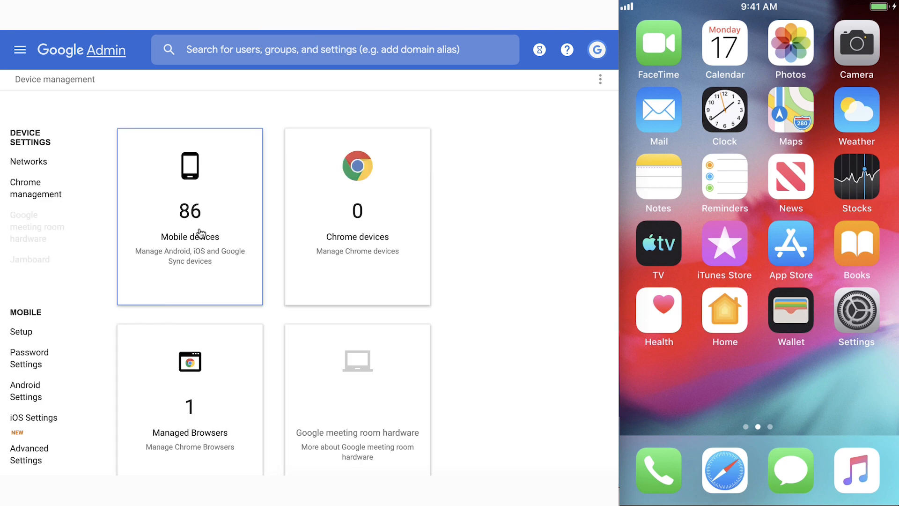
# Step: Show the managed mobile devices list filtered to the user's three devices
pyautogui.click(190, 216)
pyautogui.write('easy')
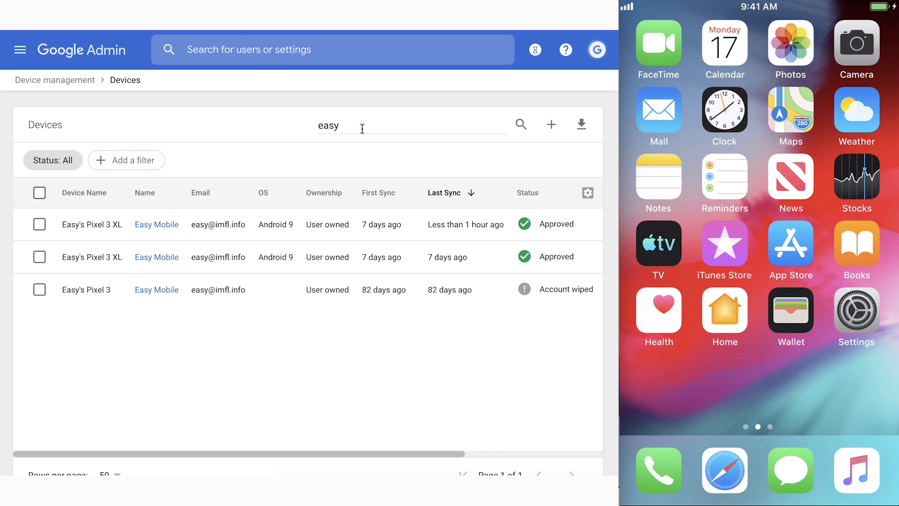
pyautogui.moveTo(252, 282)
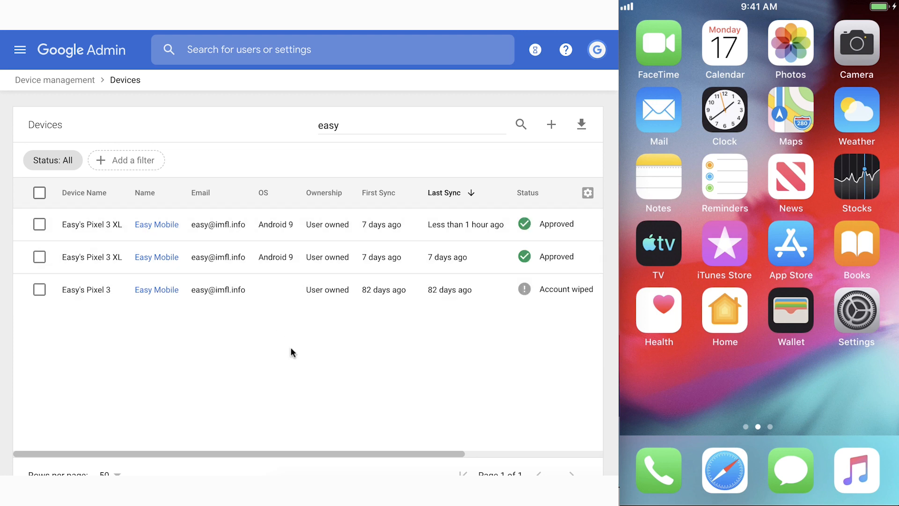
pyautogui.moveTo(314, 228)
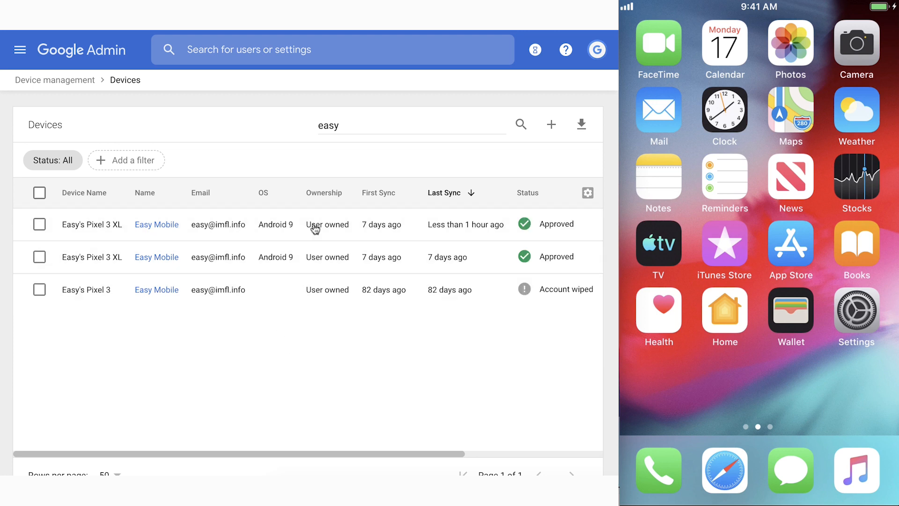
pyautogui.moveTo(315, 229)
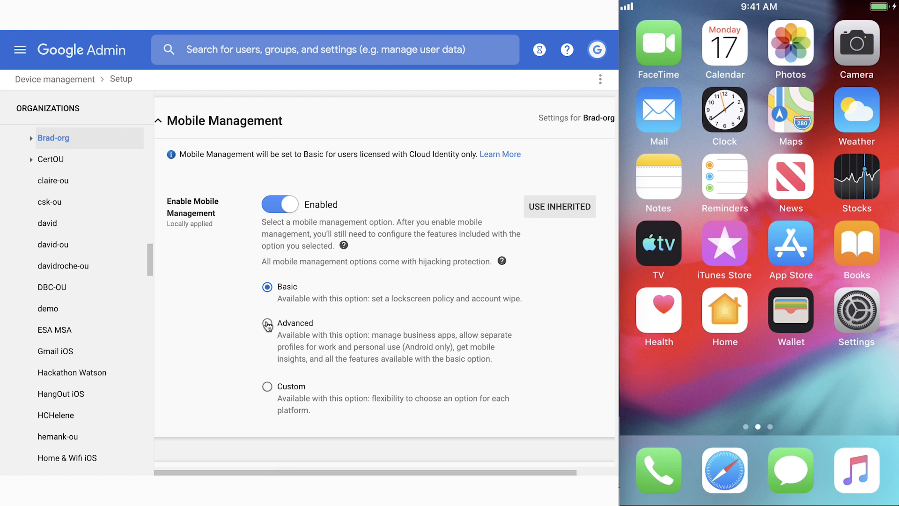
# Step: Switch Brad-org's mobile management from Basic to Advanced and save
pyautogui.click(267, 322)
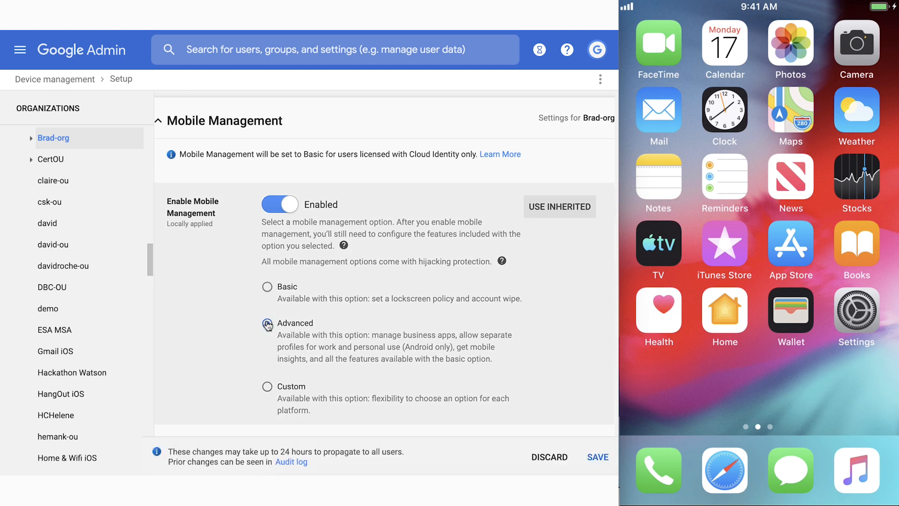
pyautogui.click(267, 324)
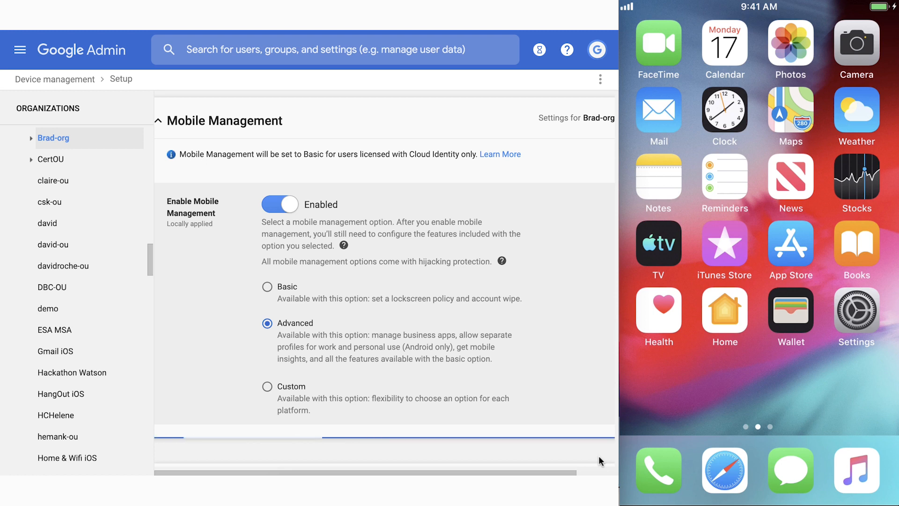
pyautogui.moveTo(614, 349)
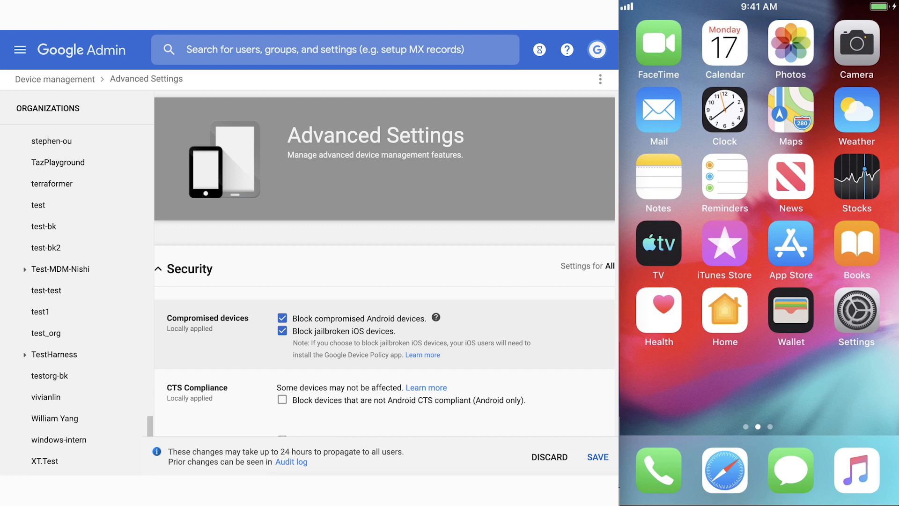
# Step: Scroll through the Security section, keeping Block jailbroken iOS devices checked
pyautogui.scroll(-3)
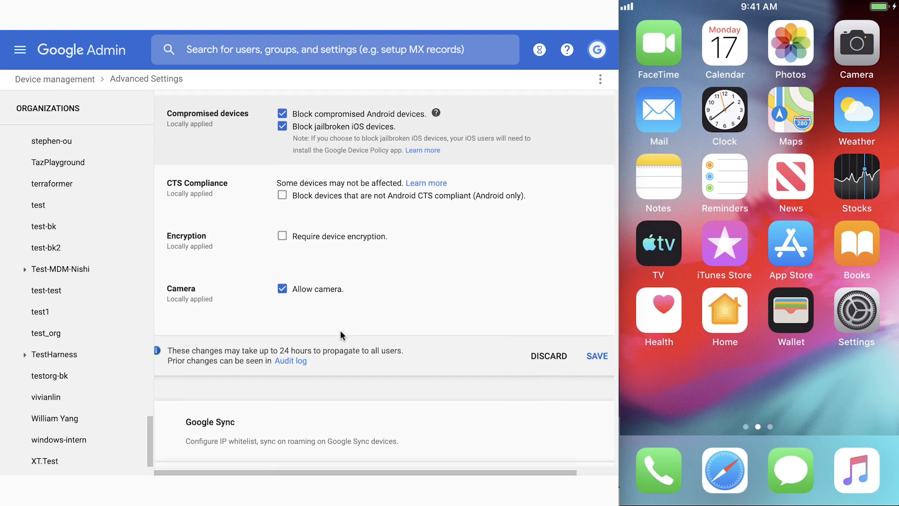
pyautogui.scroll(-3)
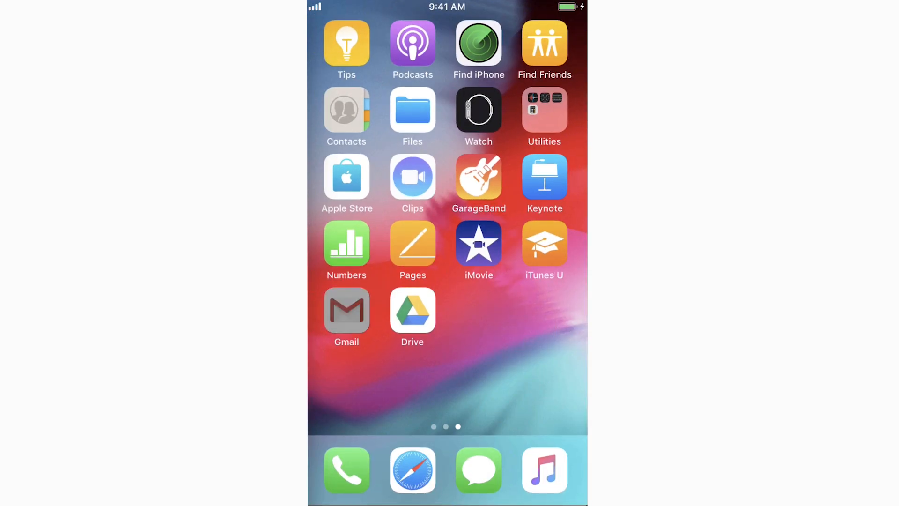
# Step: Sign into Gmail with the Google work account, submitting its password via google.com
pyautogui.click(346, 311)
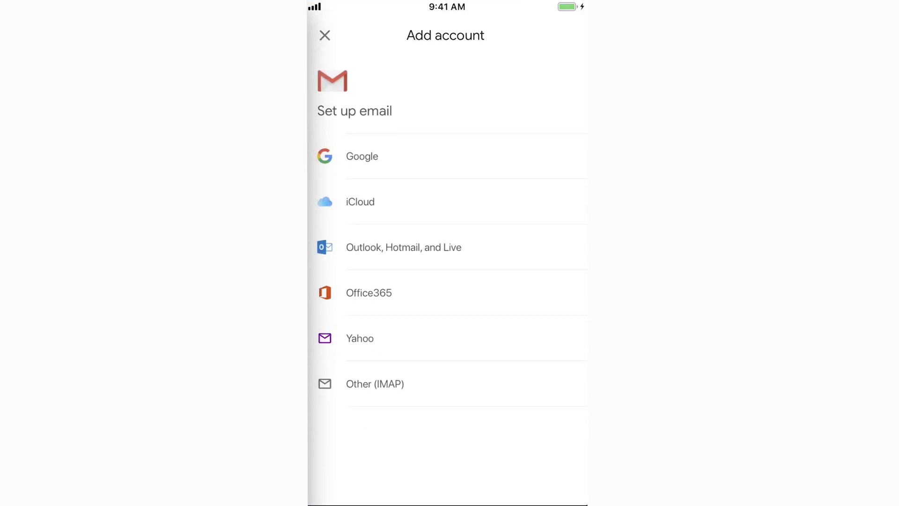
pyautogui.click(362, 156)
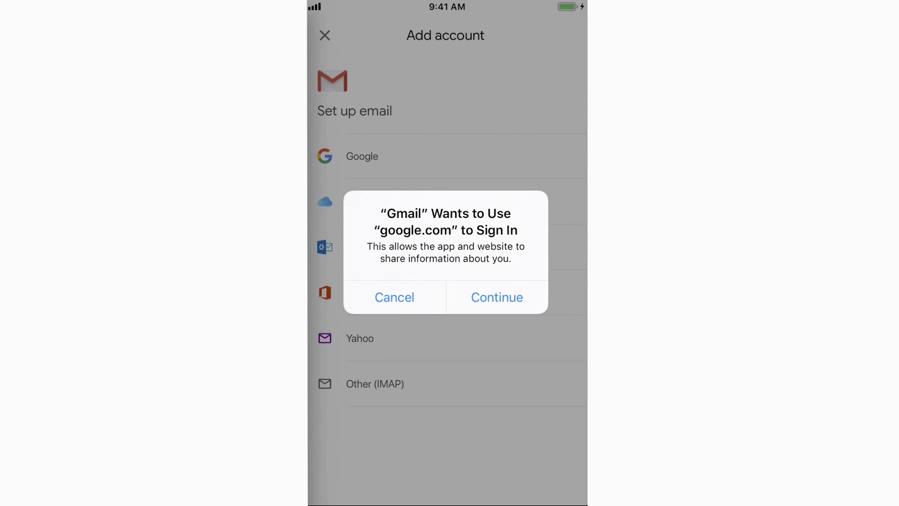
pyautogui.click(496, 297)
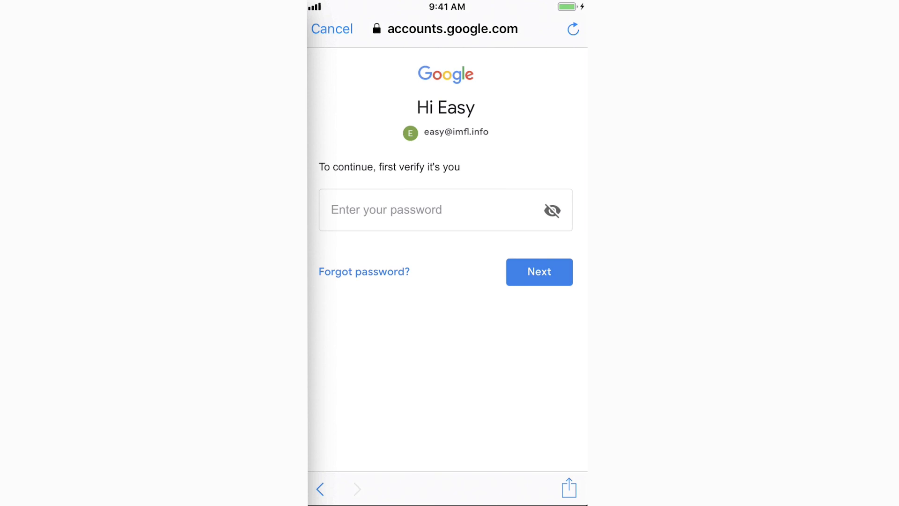
pyautogui.click(445, 209)
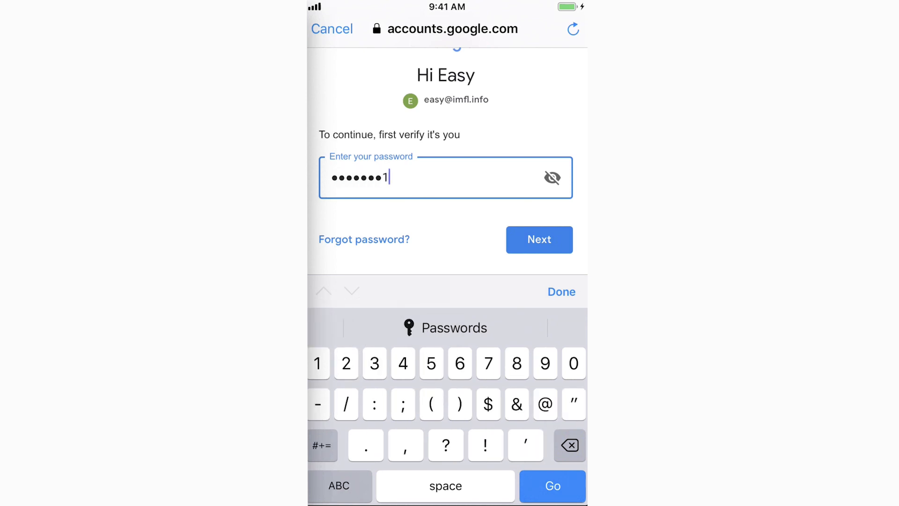
pyautogui.click(539, 239)
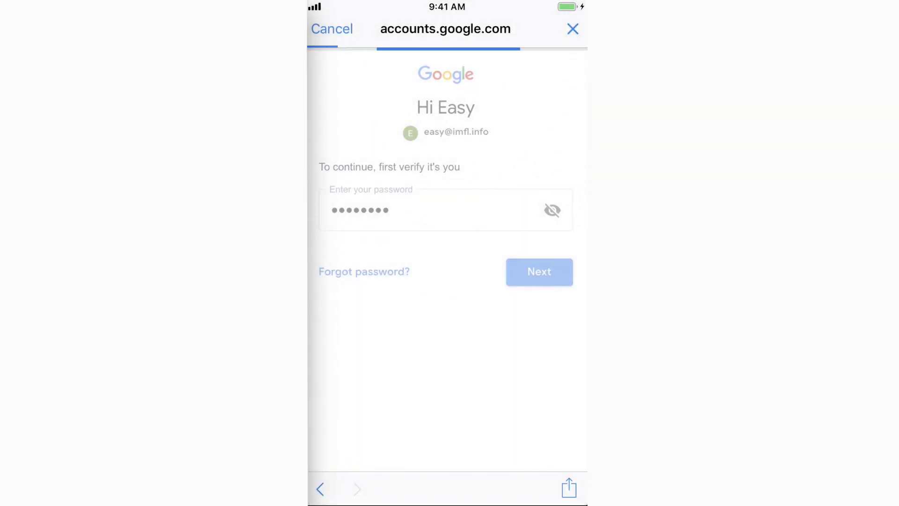
pyautogui.click(538, 272)
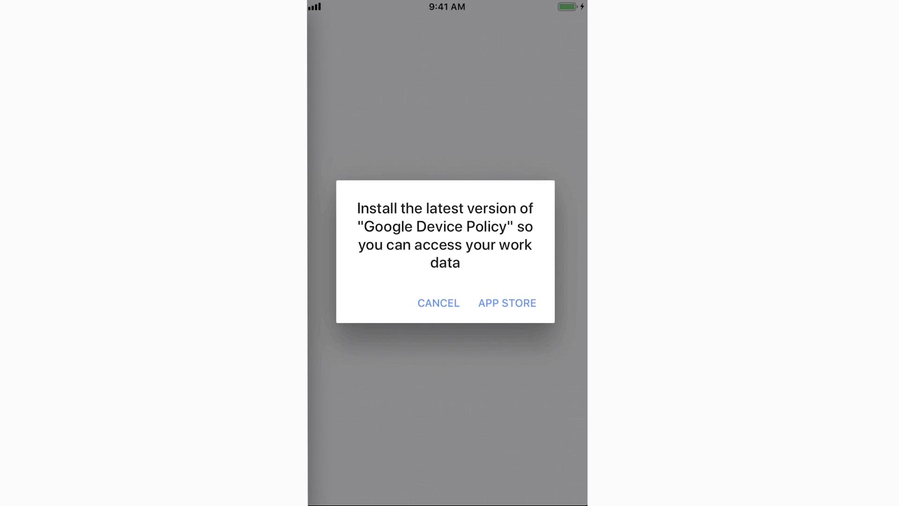
# Step: Install Google Device Policy from the App Store and launch it
pyautogui.click(507, 302)
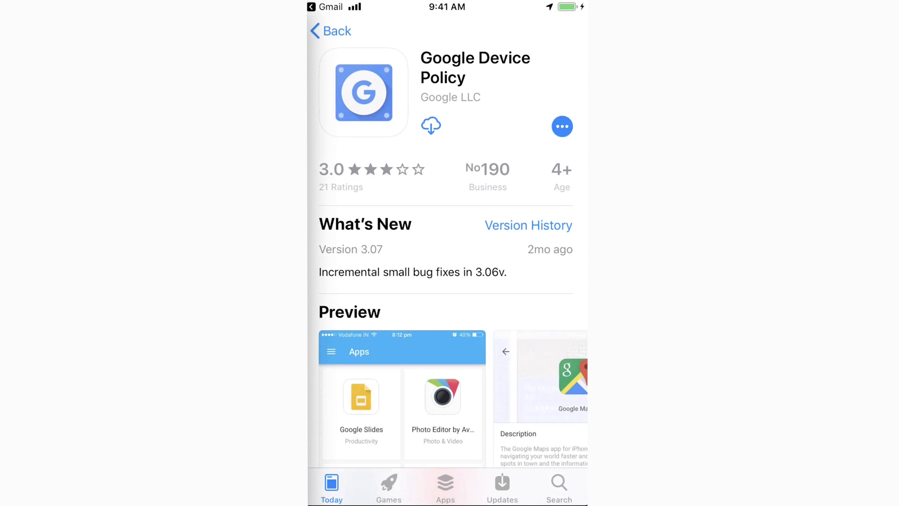
pyautogui.click(430, 125)
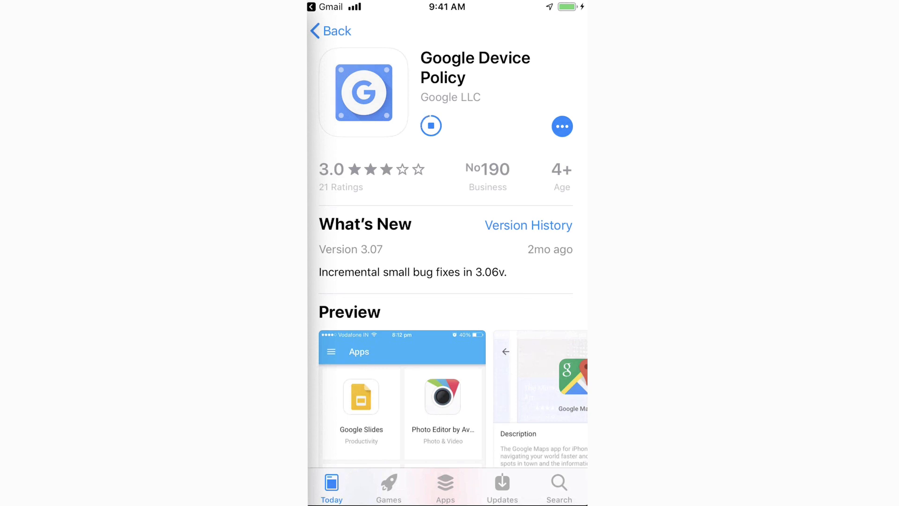
pyautogui.click(431, 126)
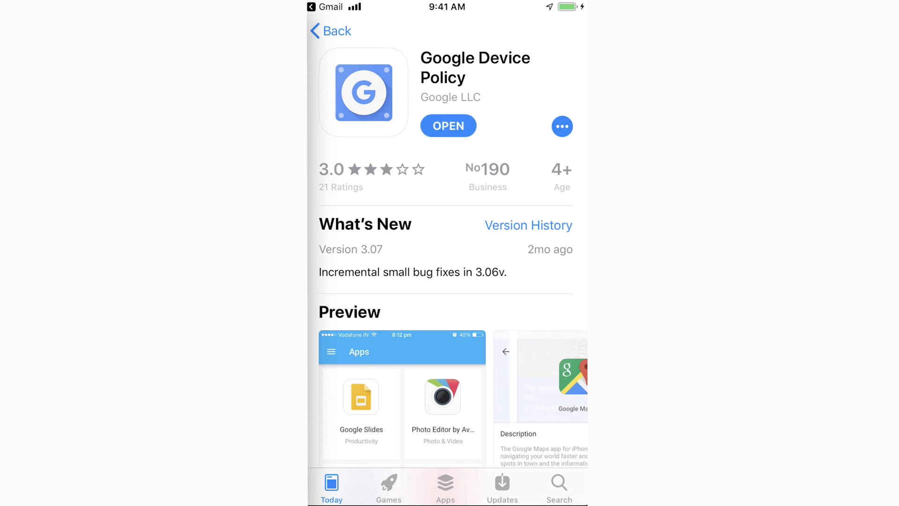
pyautogui.click(448, 126)
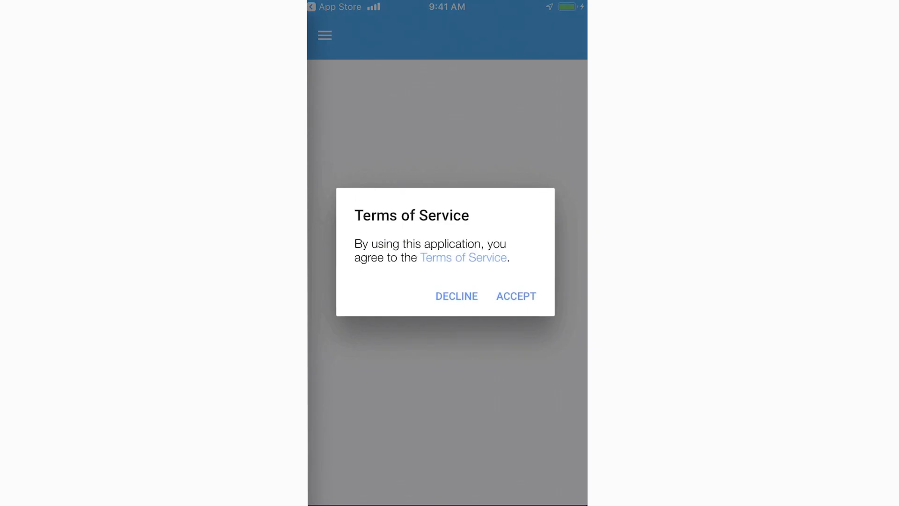
# Step: Accept the Terms of Service and download the work configuration profile, allowing it
pyautogui.click(515, 296)
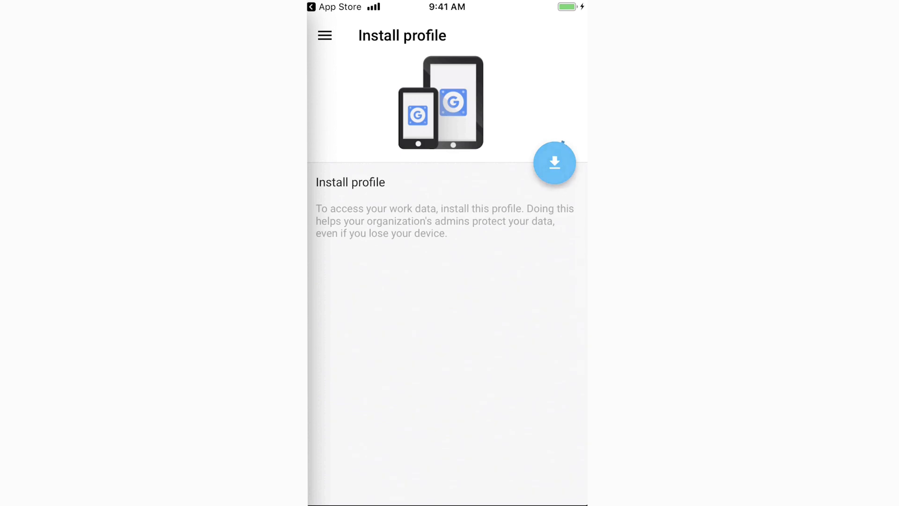
pyautogui.click(553, 162)
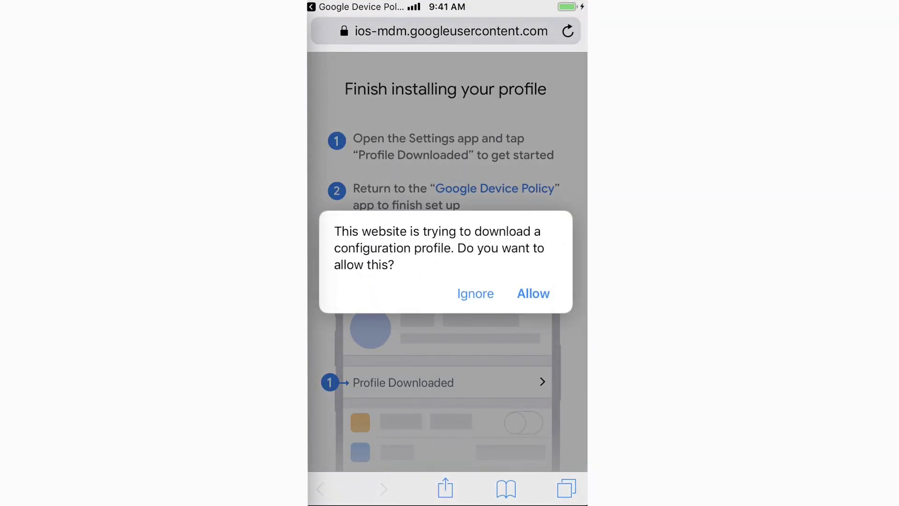
pyautogui.click(533, 294)
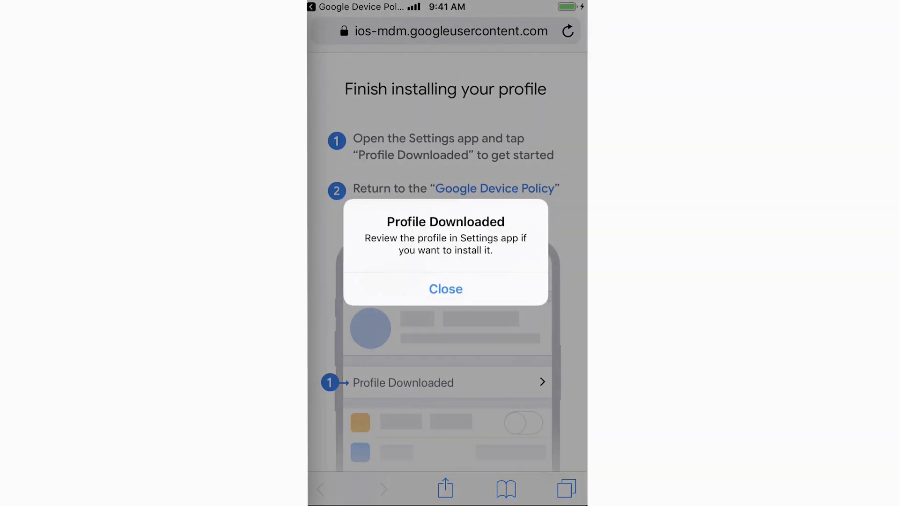
pyautogui.click(445, 288)
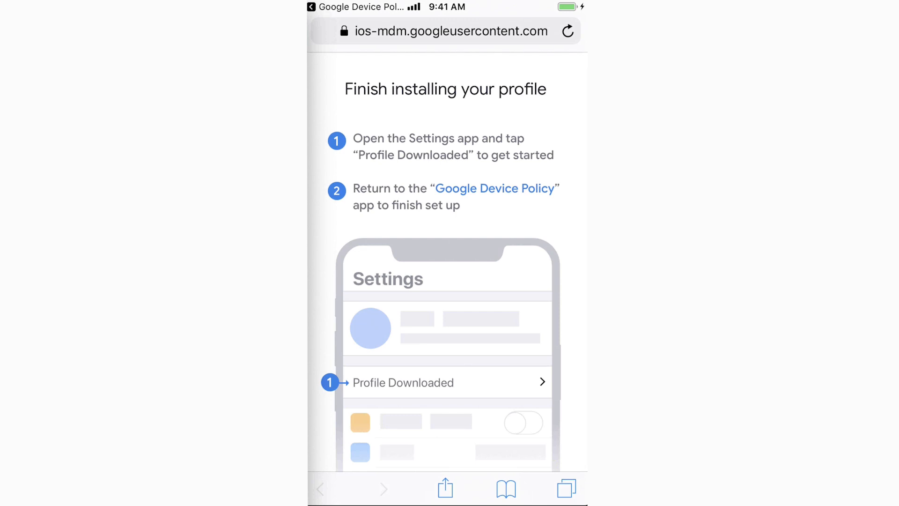
# Step: Reach the downloaded profile under Settings > General > Profile
pyautogui.press('home')
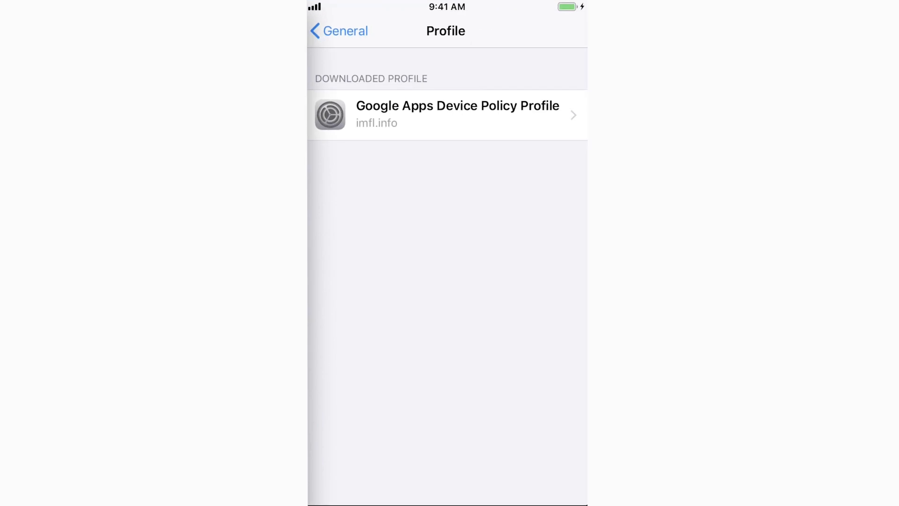
pyautogui.click(338, 31)
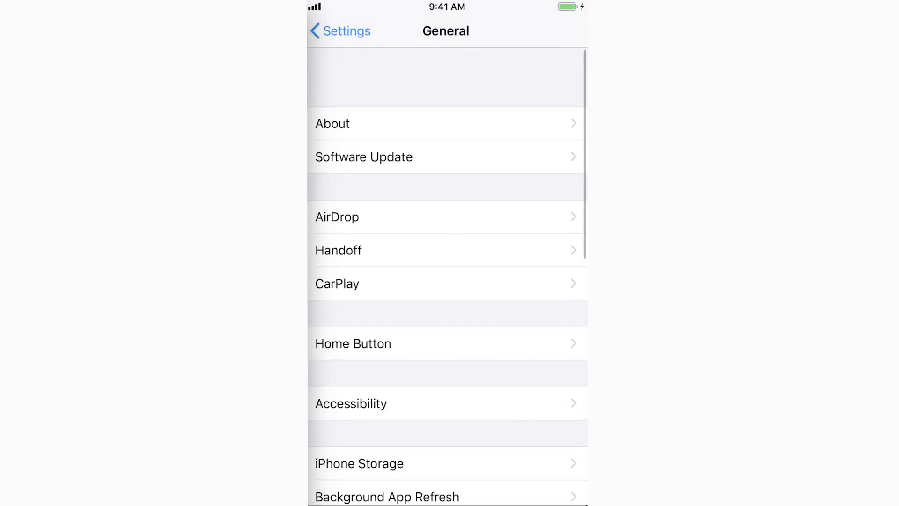
pyautogui.scroll(-3)
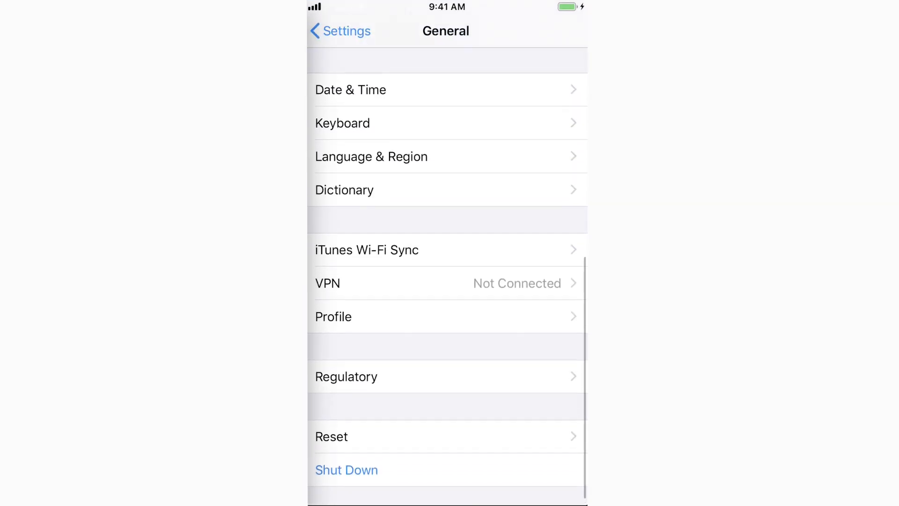
pyautogui.scroll(3)
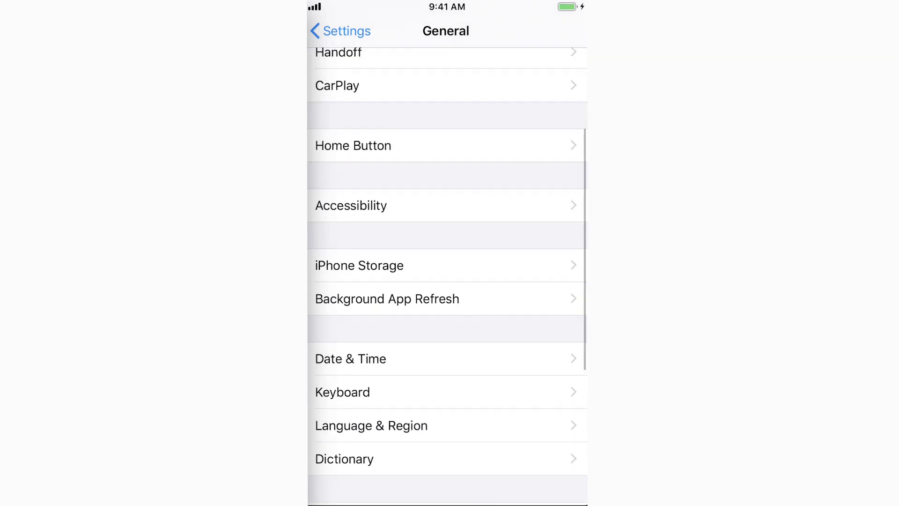
pyautogui.scroll(-3)
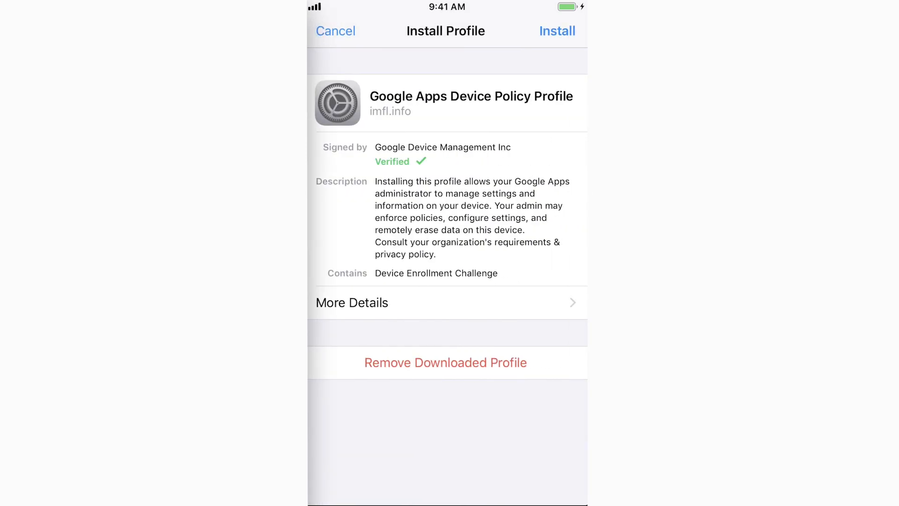
# Step: Install the Google Apps Device Policy Profile, accept the warning and trust remote management
pyautogui.click(556, 31)
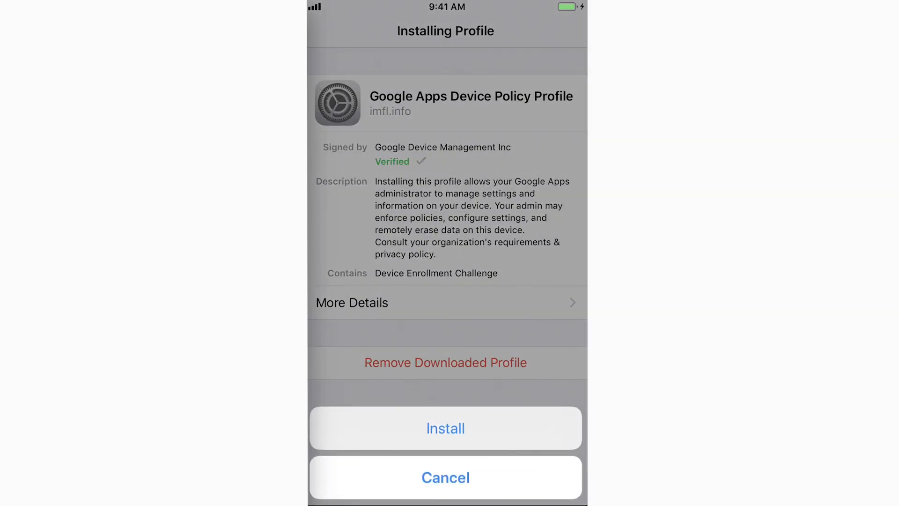
pyautogui.click(445, 428)
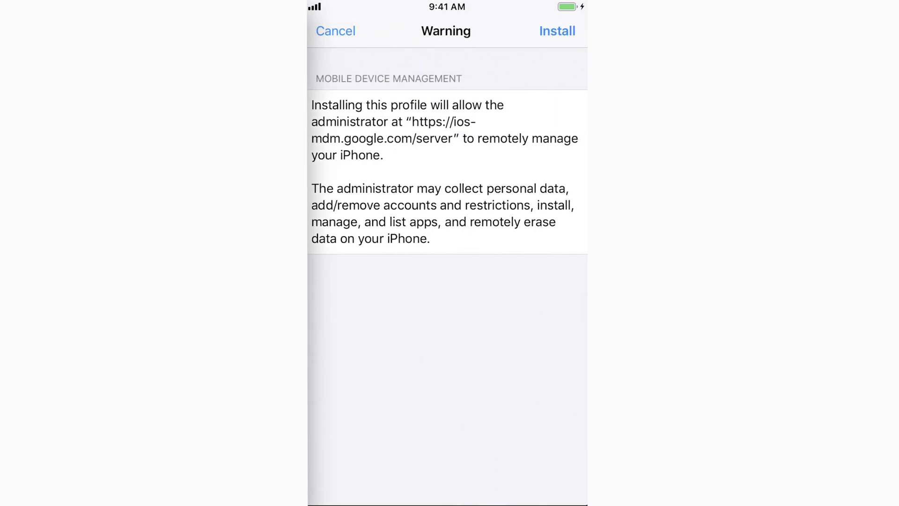
pyautogui.click(556, 31)
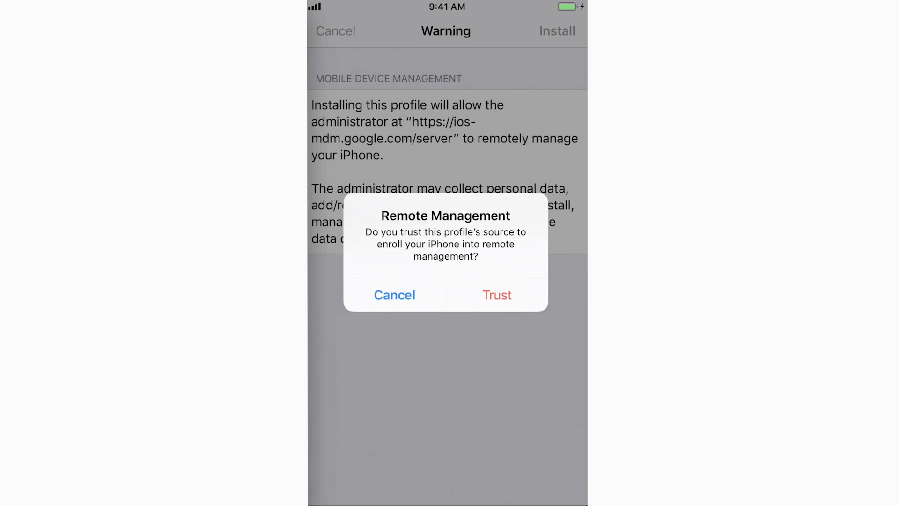
pyautogui.click(497, 295)
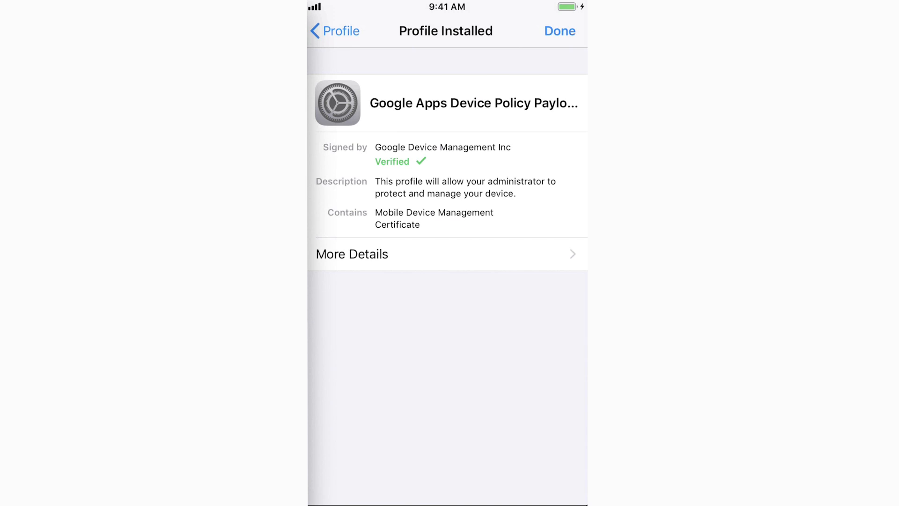
# Step: Finish the profile install, enable the work account in Gmail and land in its inbox
pyautogui.click(558, 30)
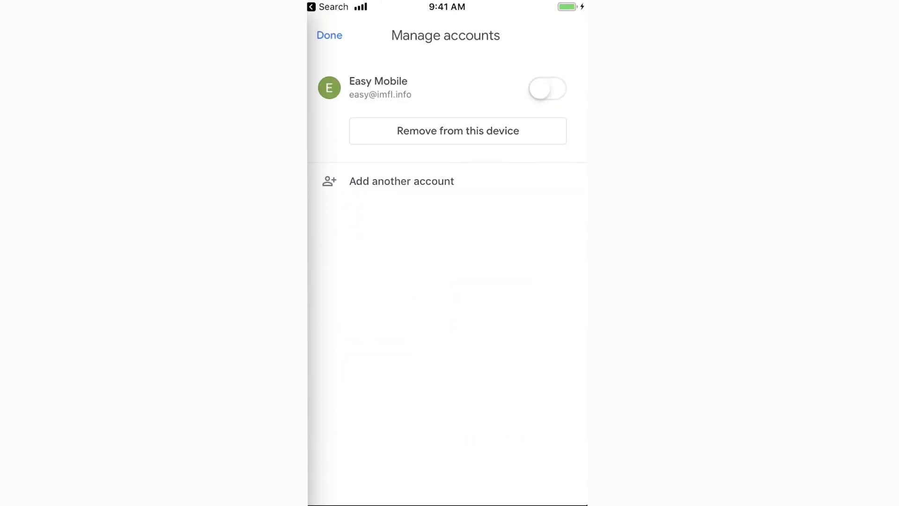
pyautogui.click(546, 88)
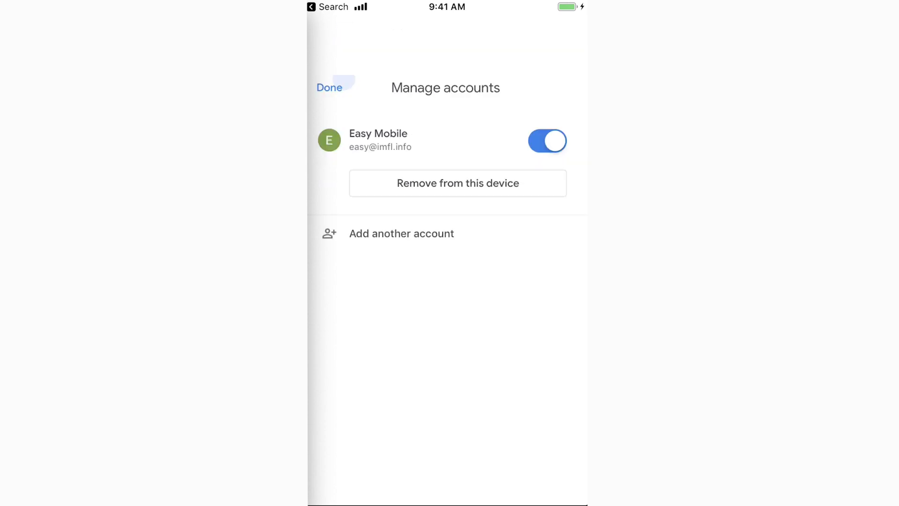
pyautogui.click(328, 87)
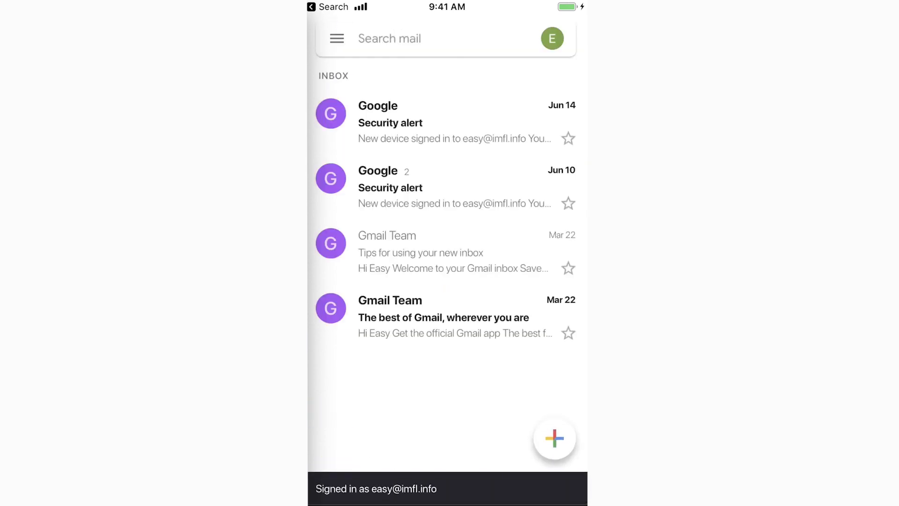